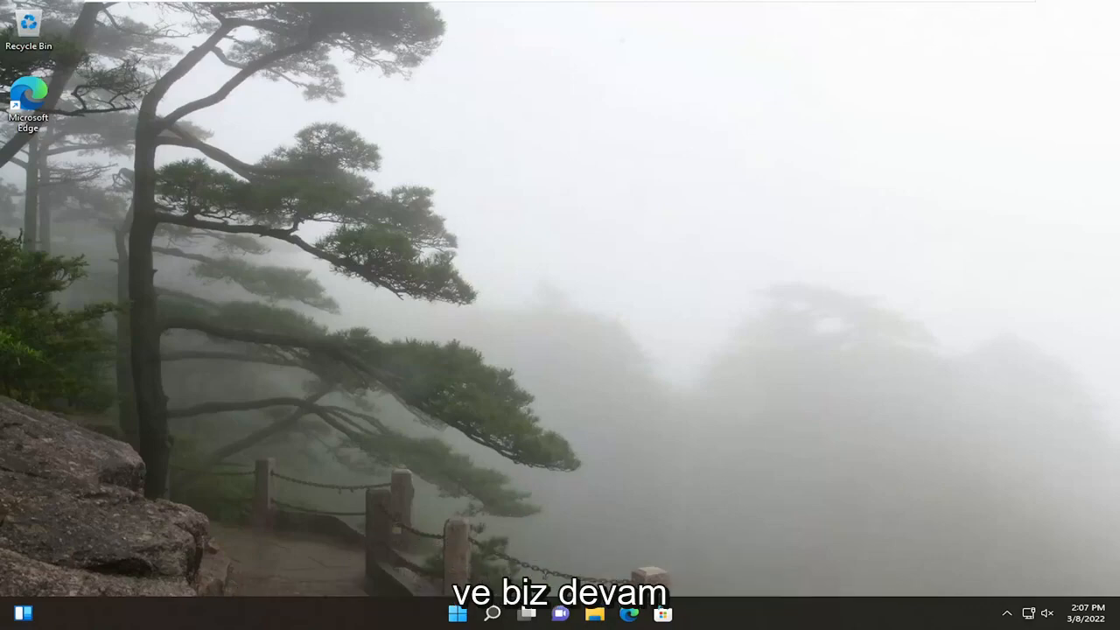
mouse_move(442, 422)
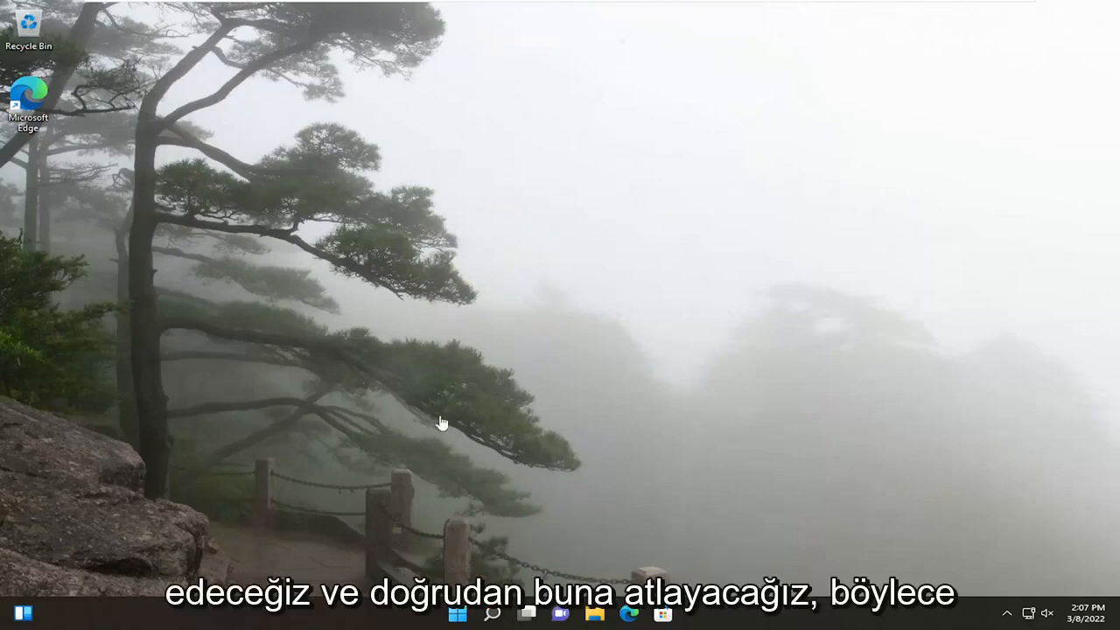
- Search Windows for 'windows update' to find the Check for updates setting
left_click(492, 612)
type("windows update")
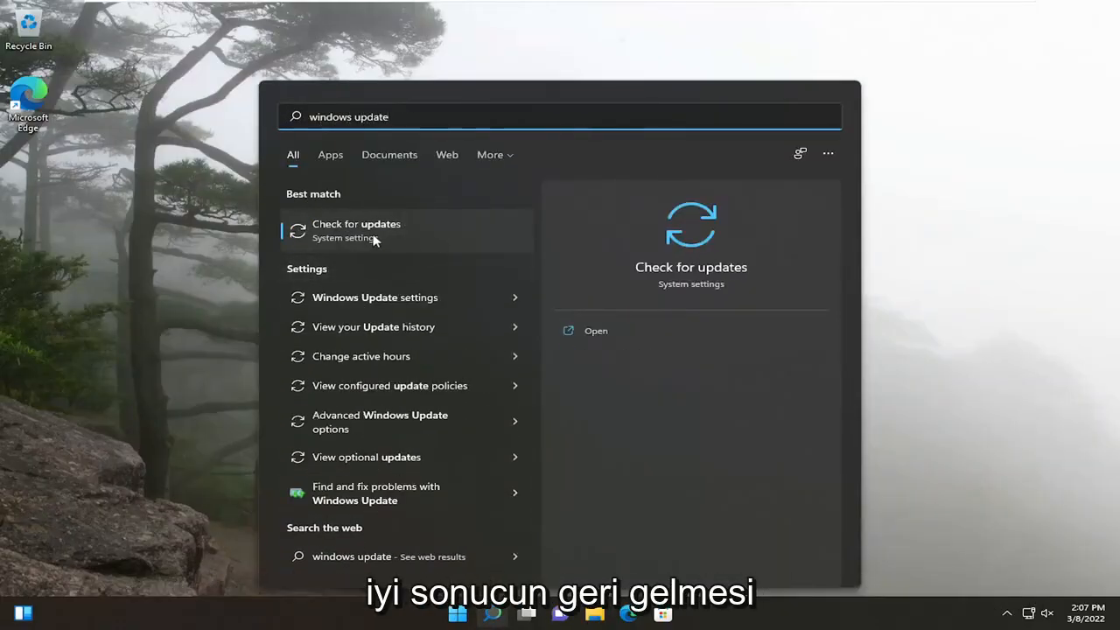
- Open Check for updates and install the 2022-03 Cumulative Update for Windows 11
left_click(356, 230)
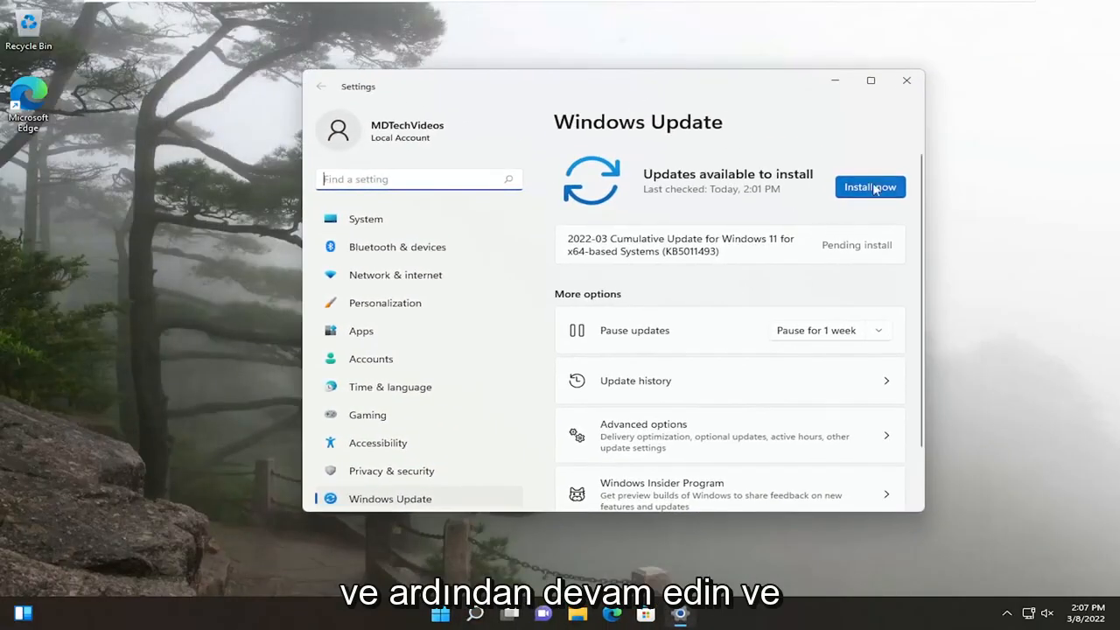
left_click(868, 186)
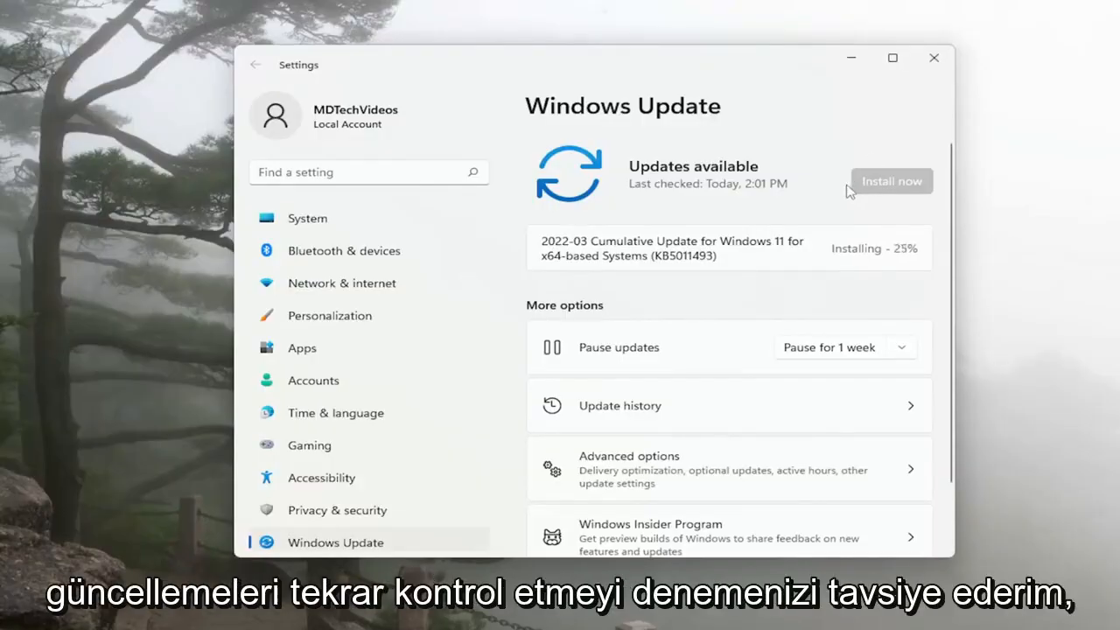
mouse_move(1063, 563)
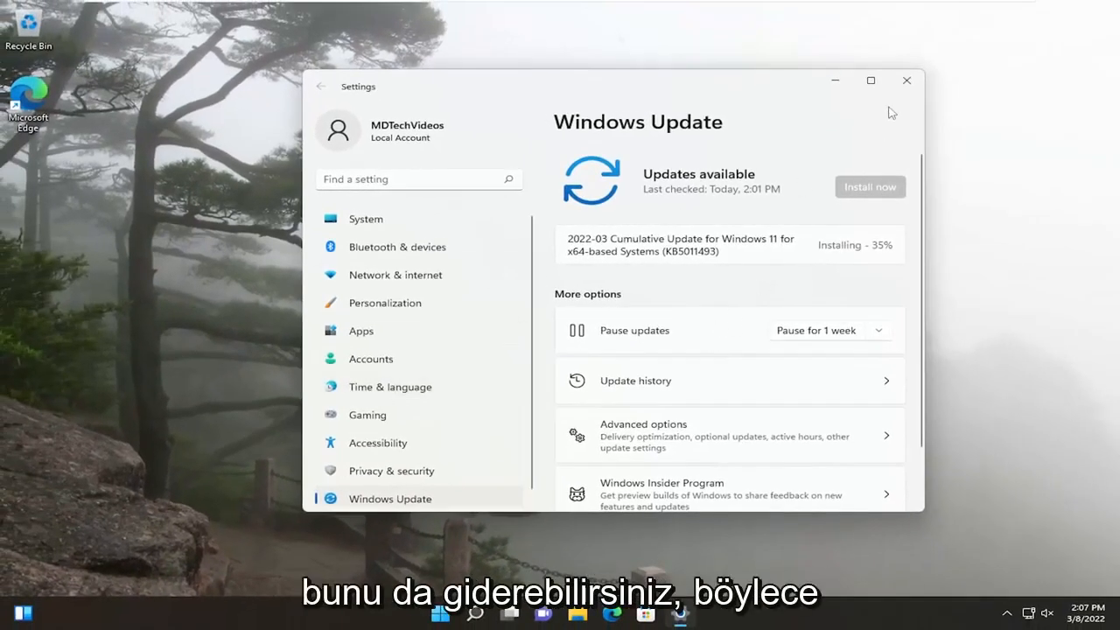
- Search 'troubleshoot settings' and open Troubleshoot settings, then Other troubleshooters
left_click(907, 79)
type("troubles")
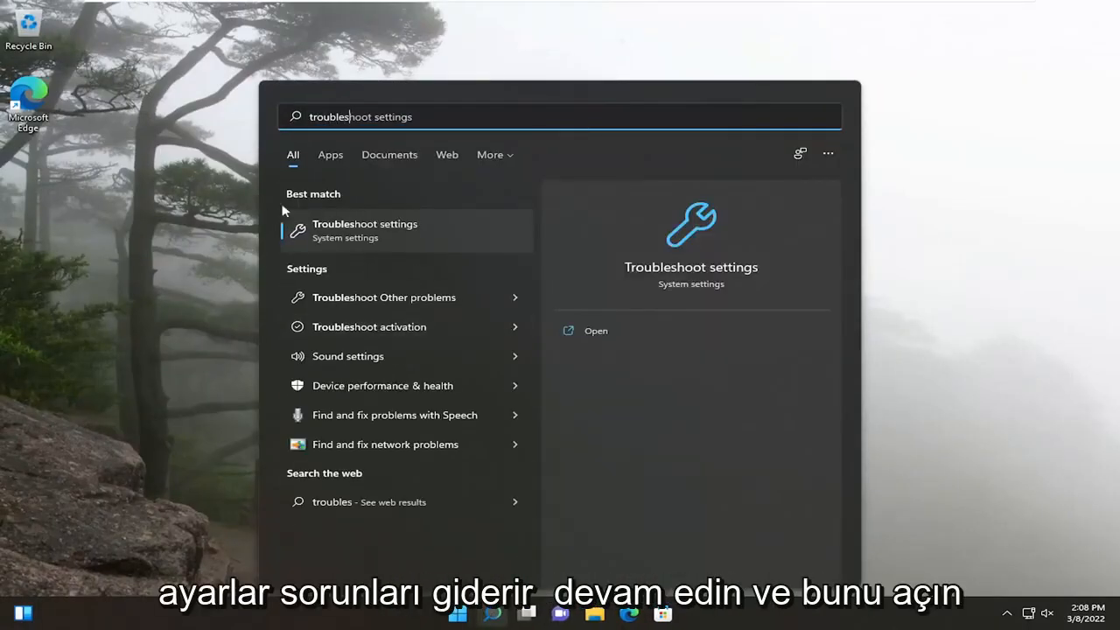
left_click(595, 330)
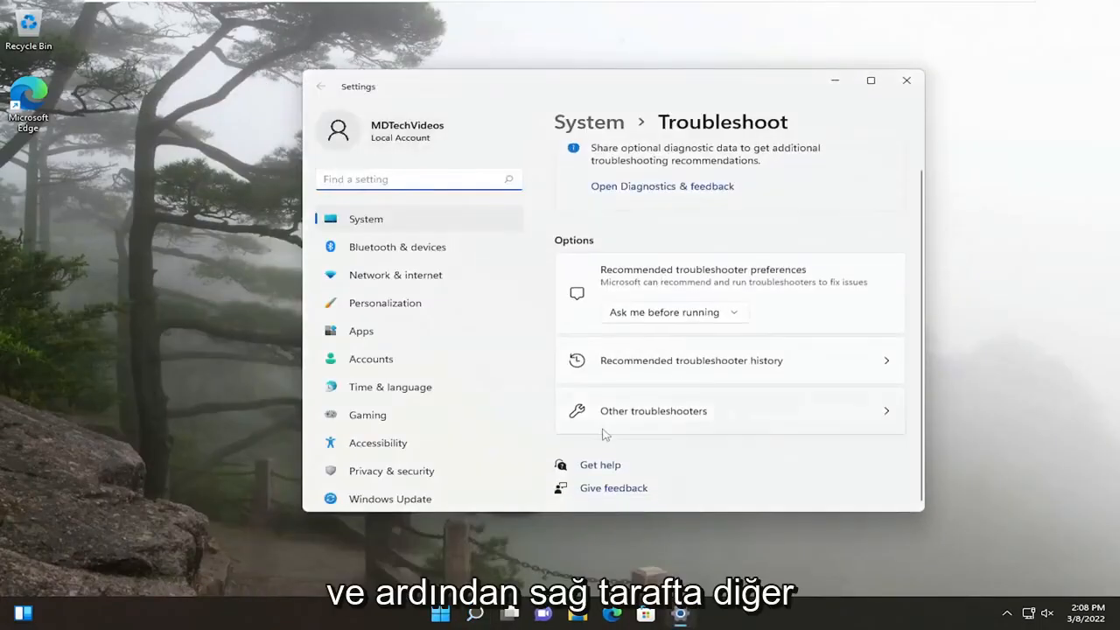
left_click(653, 410)
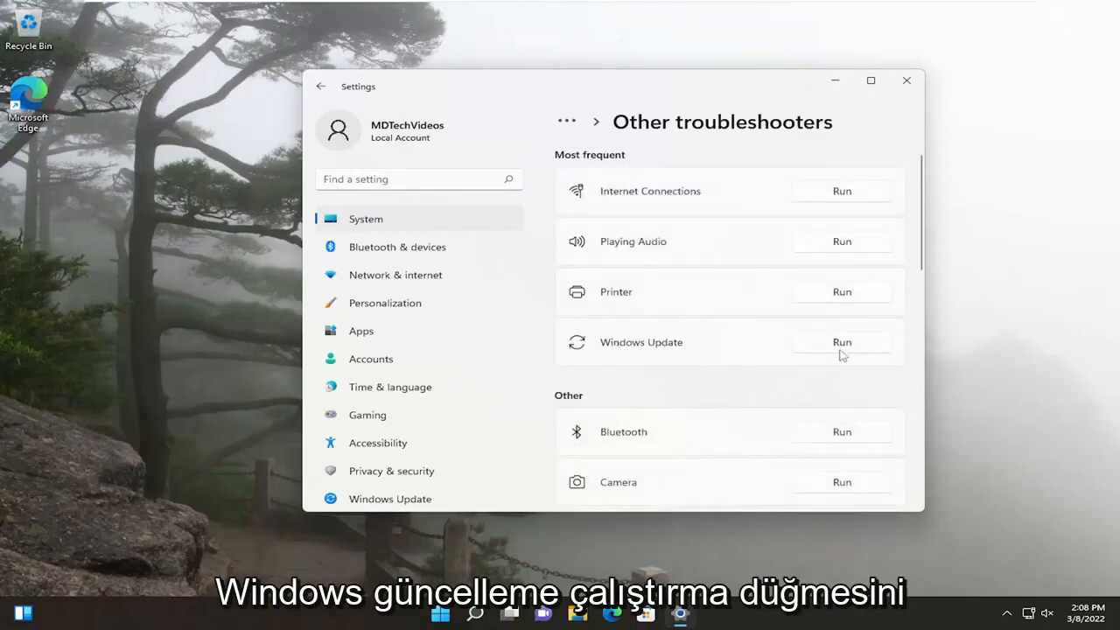
- Run the Windows Update troubleshooter past the pending reboot warning until it reports problems
left_click(840, 341)
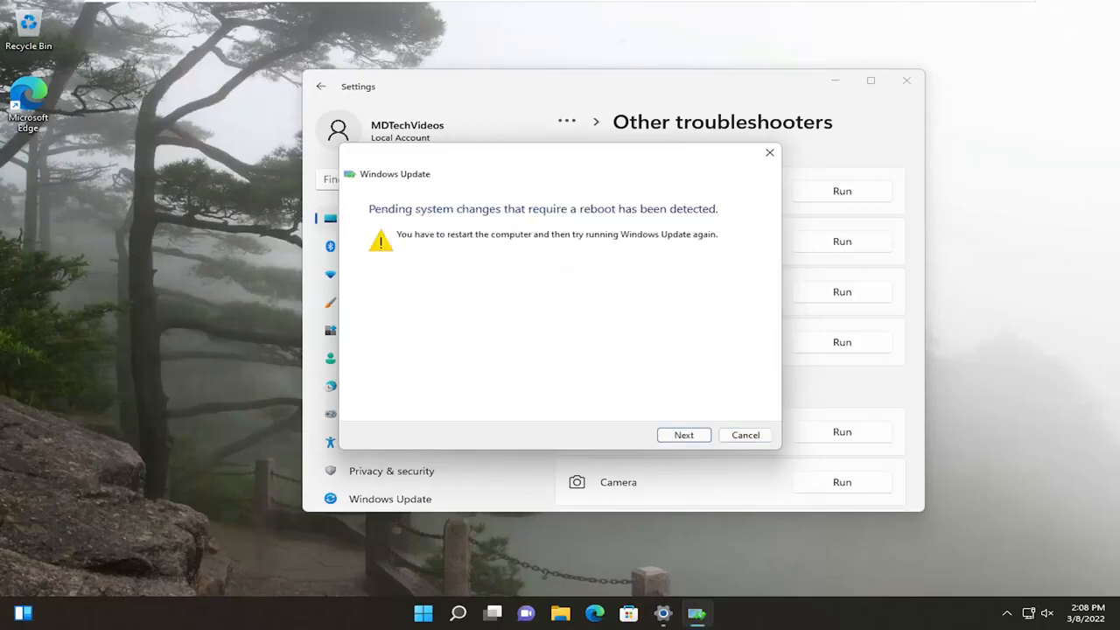
mouse_move(595, 316)
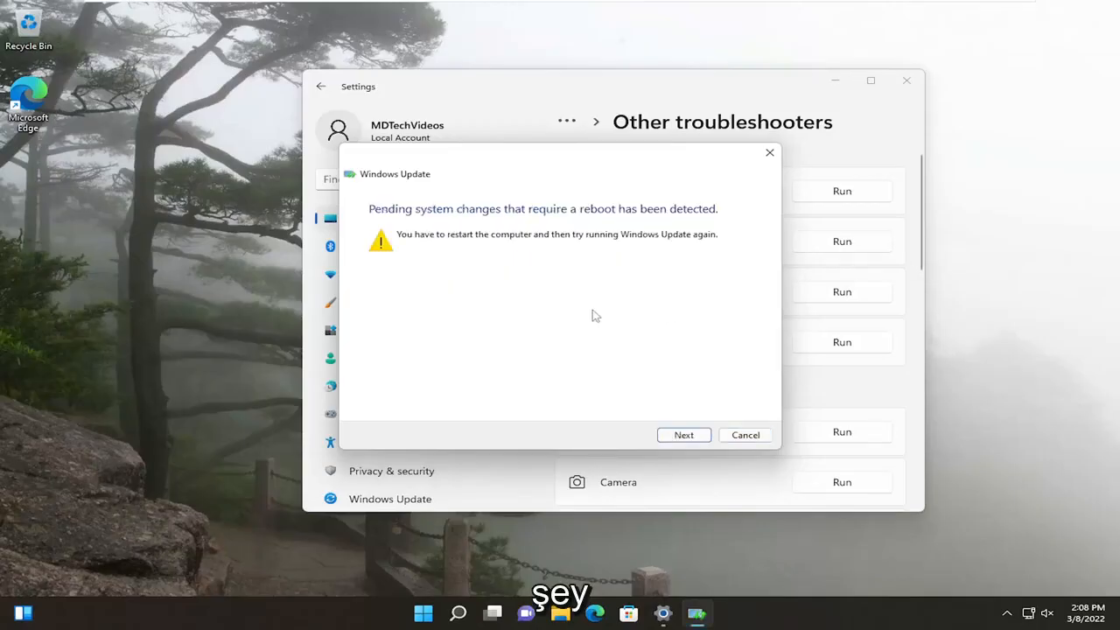
left_click(683, 435)
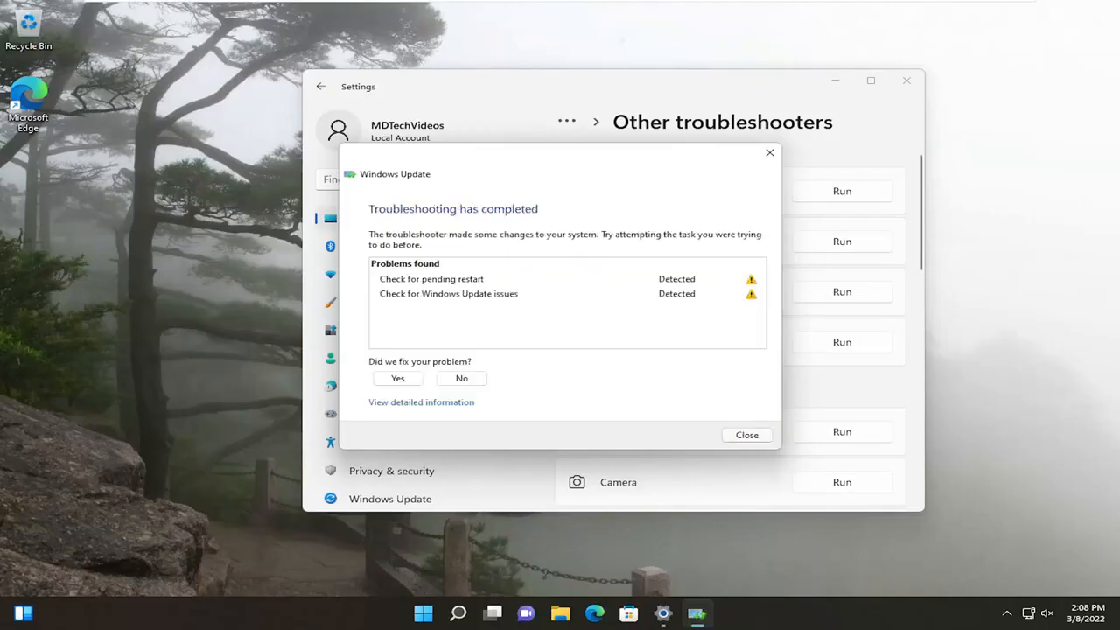
mouse_move(903, 365)
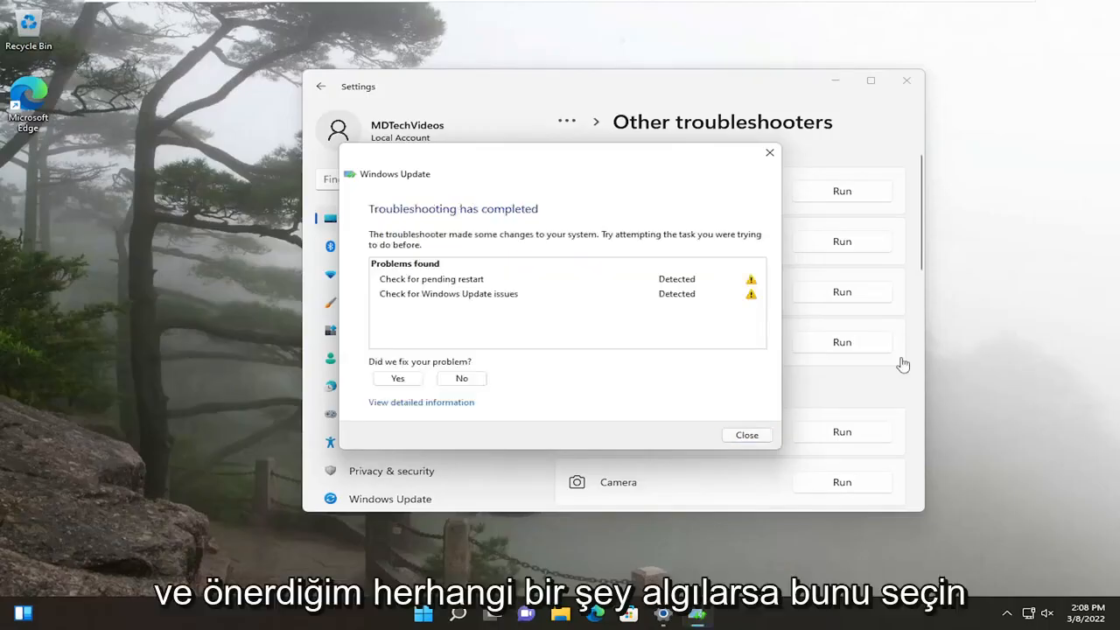
mouse_move(735, 411)
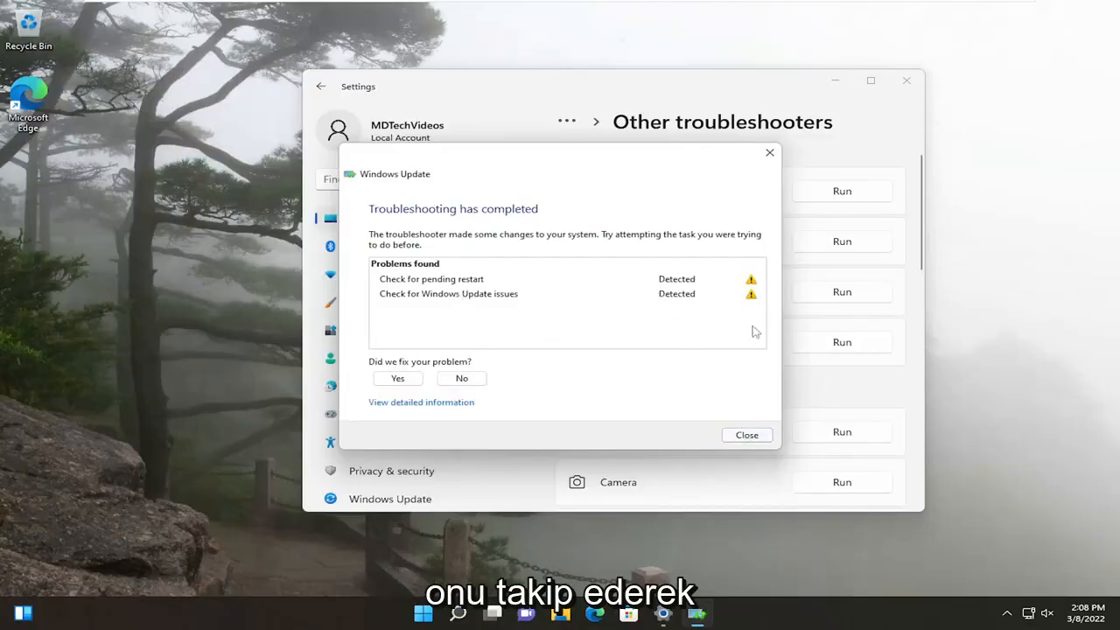
left_click(746, 435)
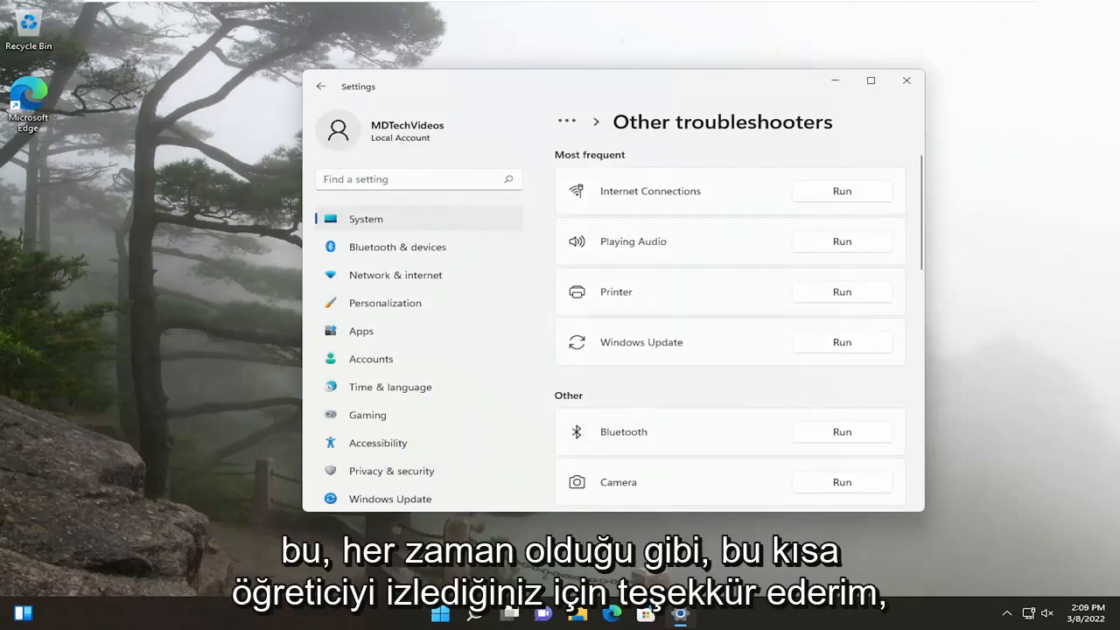
- Close the Settings window to return to the desktop
left_click(906, 80)
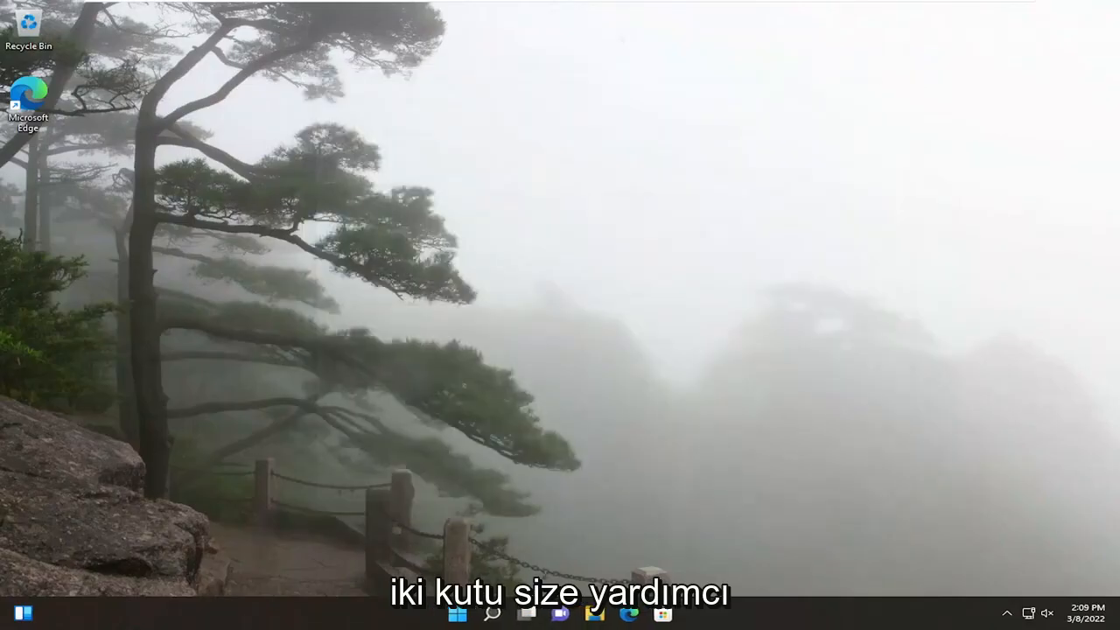